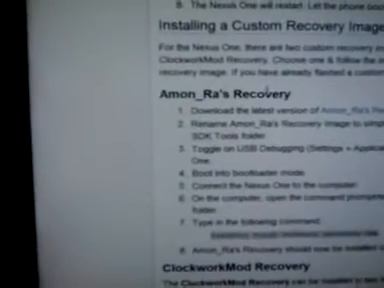
pyautogui.scroll(3)
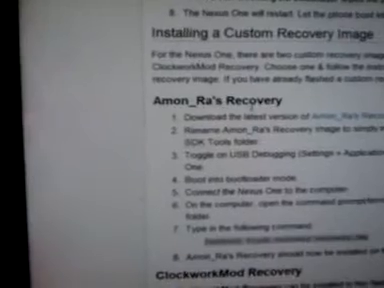
pyautogui.scroll(-3)
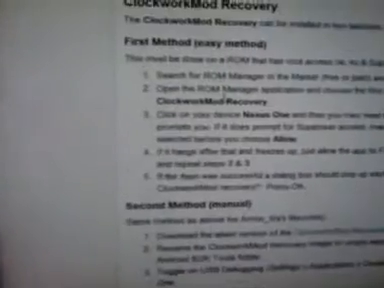
pyautogui.scroll(-3)
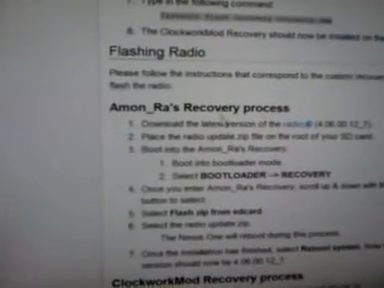